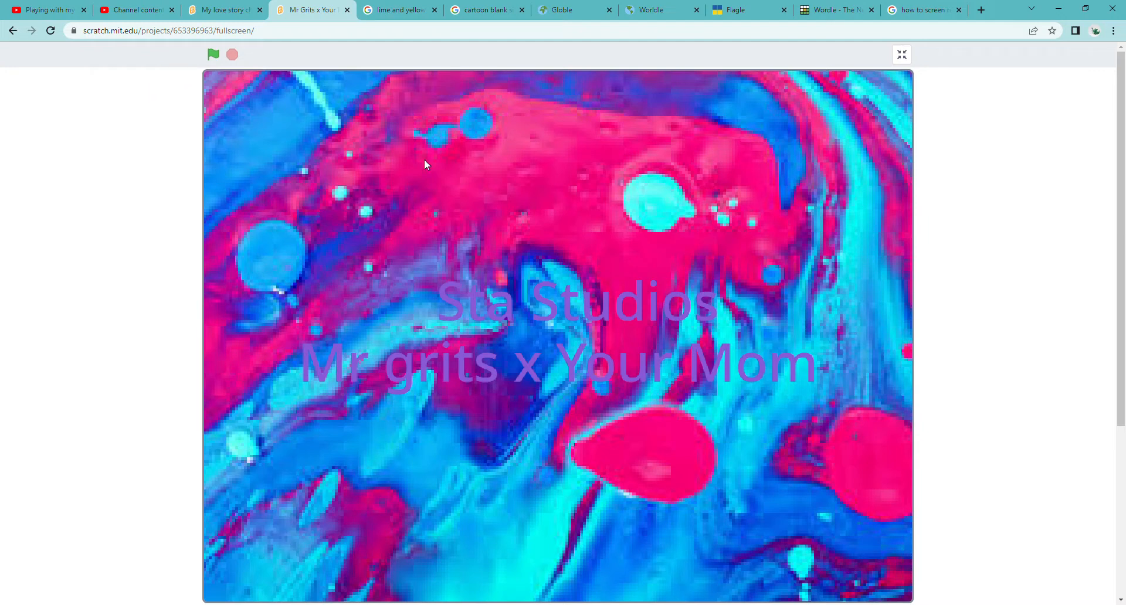
mouse_move(503, 573)
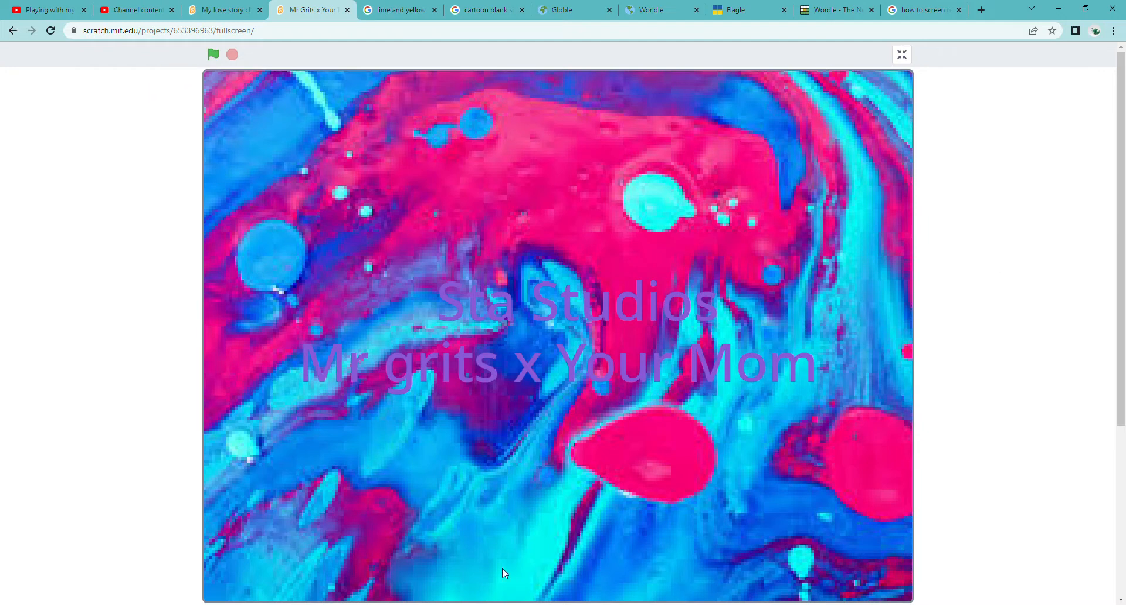
Run the 'Mr grits x Your Mom' project with the green flag to play the heart scene.
left_click(213, 55)
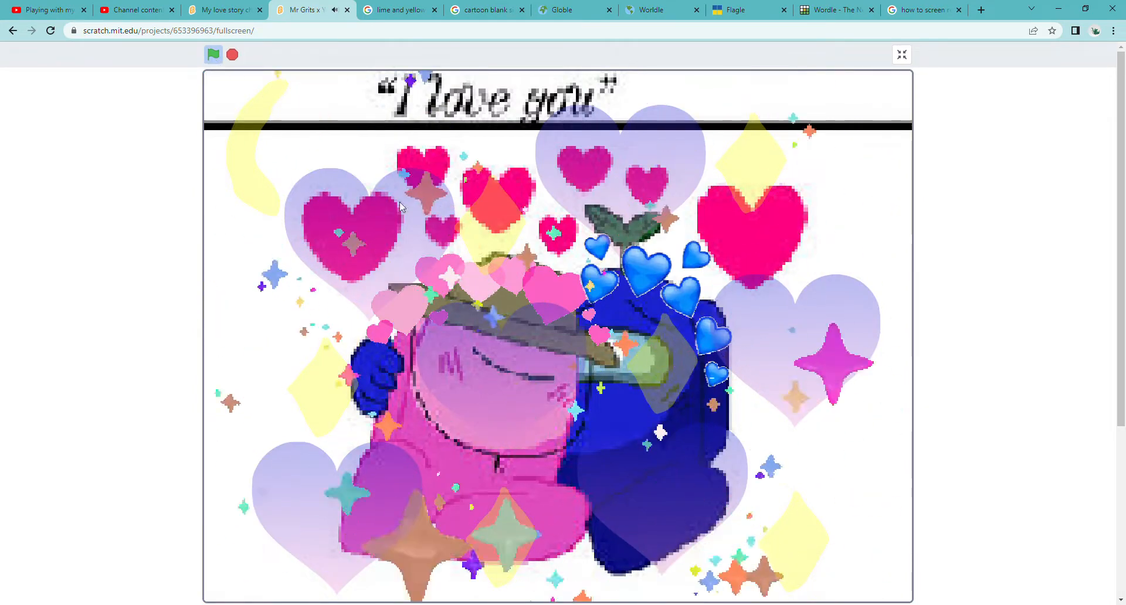